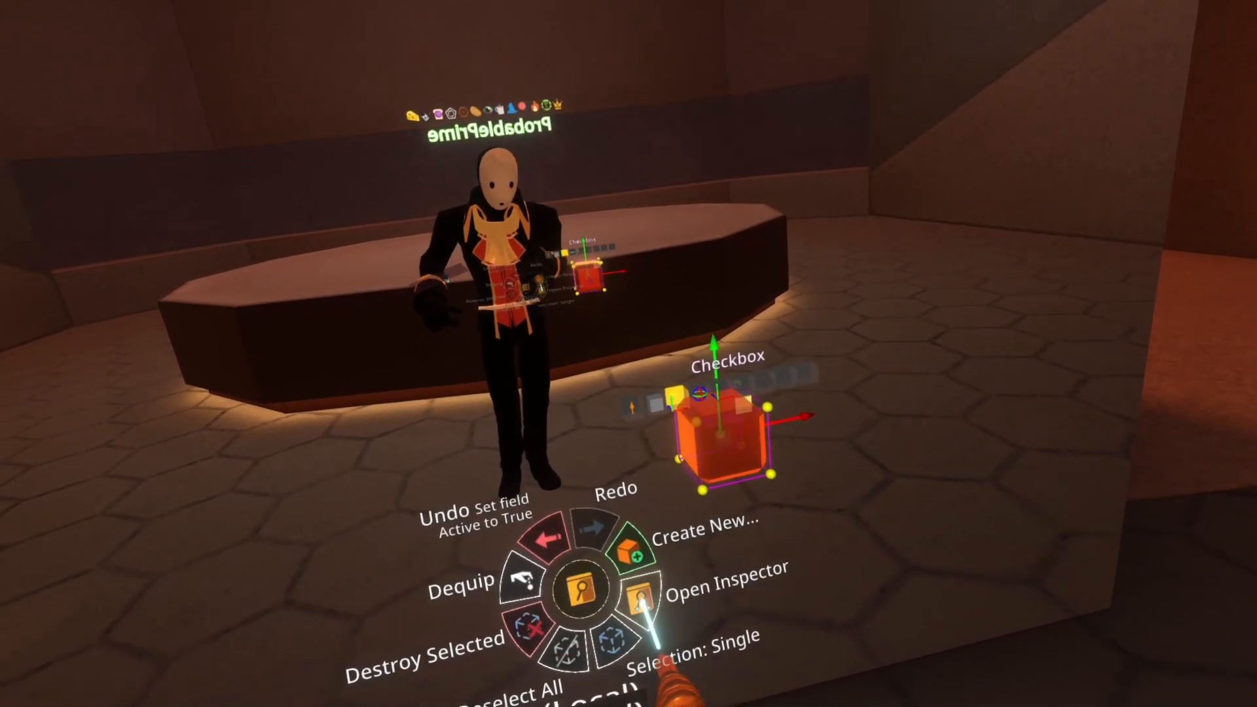
Bring up the scene inspector on the Checkbox object's Avatar Ui slot
click(639, 596)
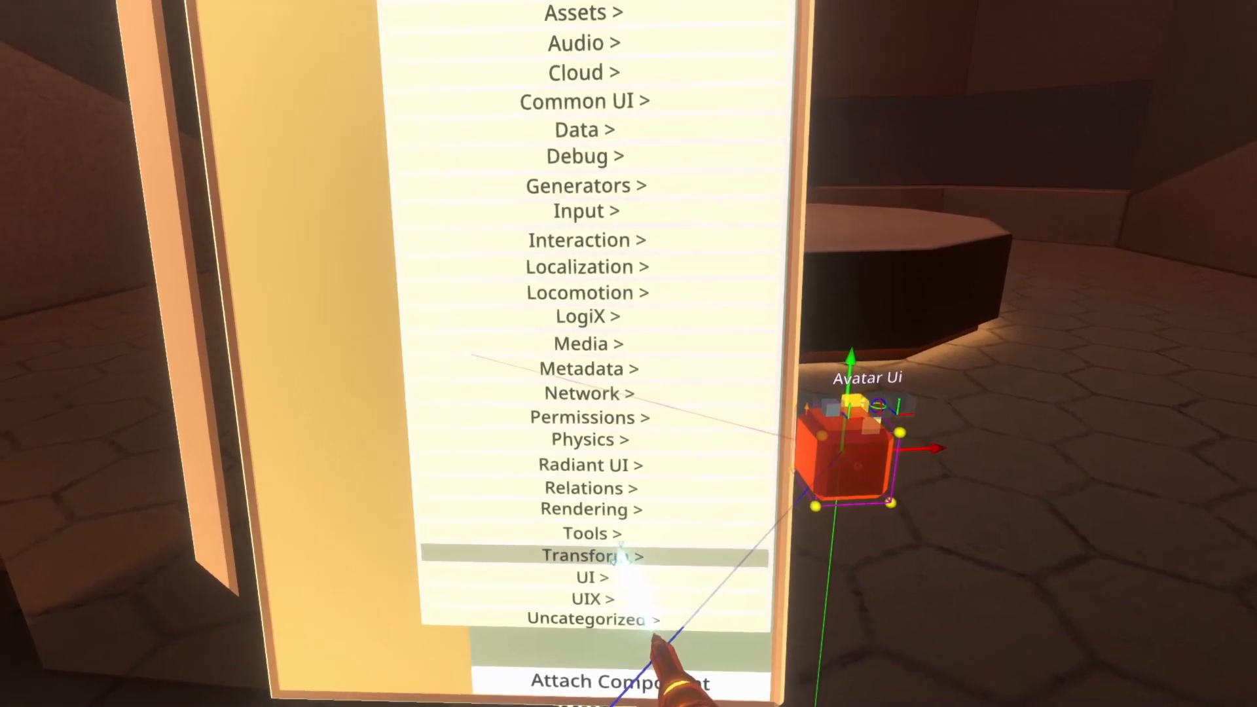
Attach a ValueUserOverride<bool> from Transforms, targeting Avatar Ui's Active field
click(594, 556)
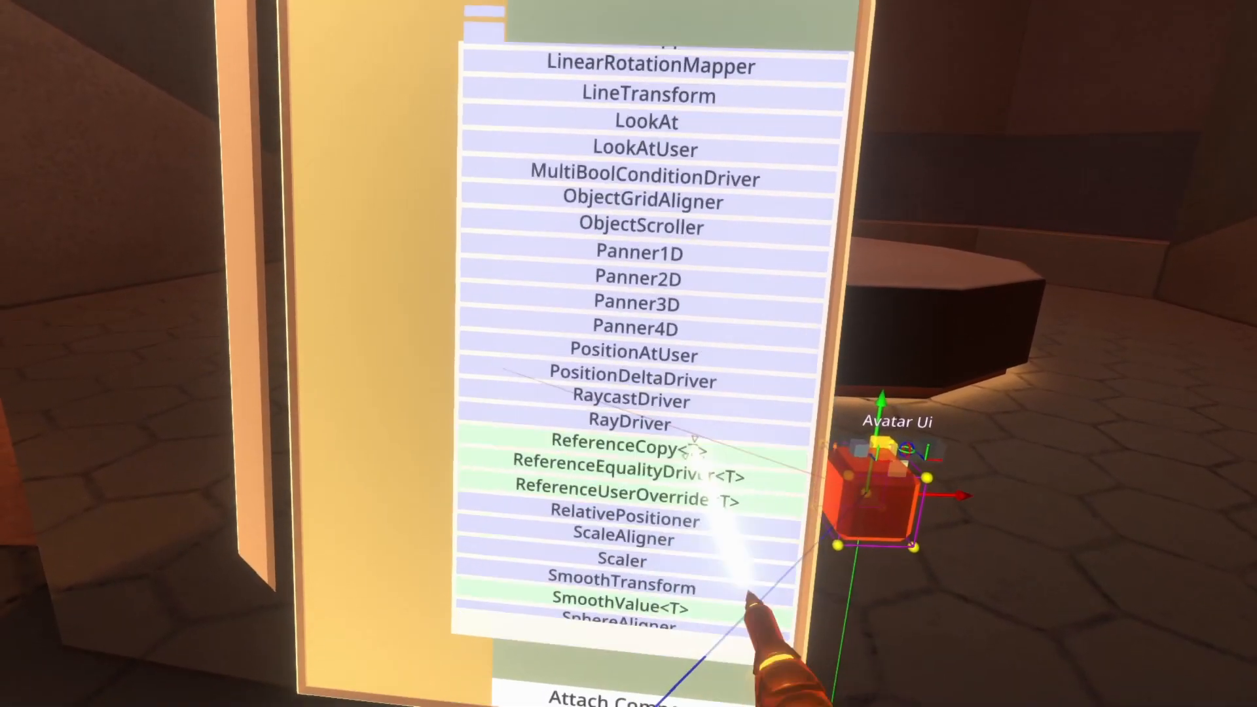
scroll(down, 3)
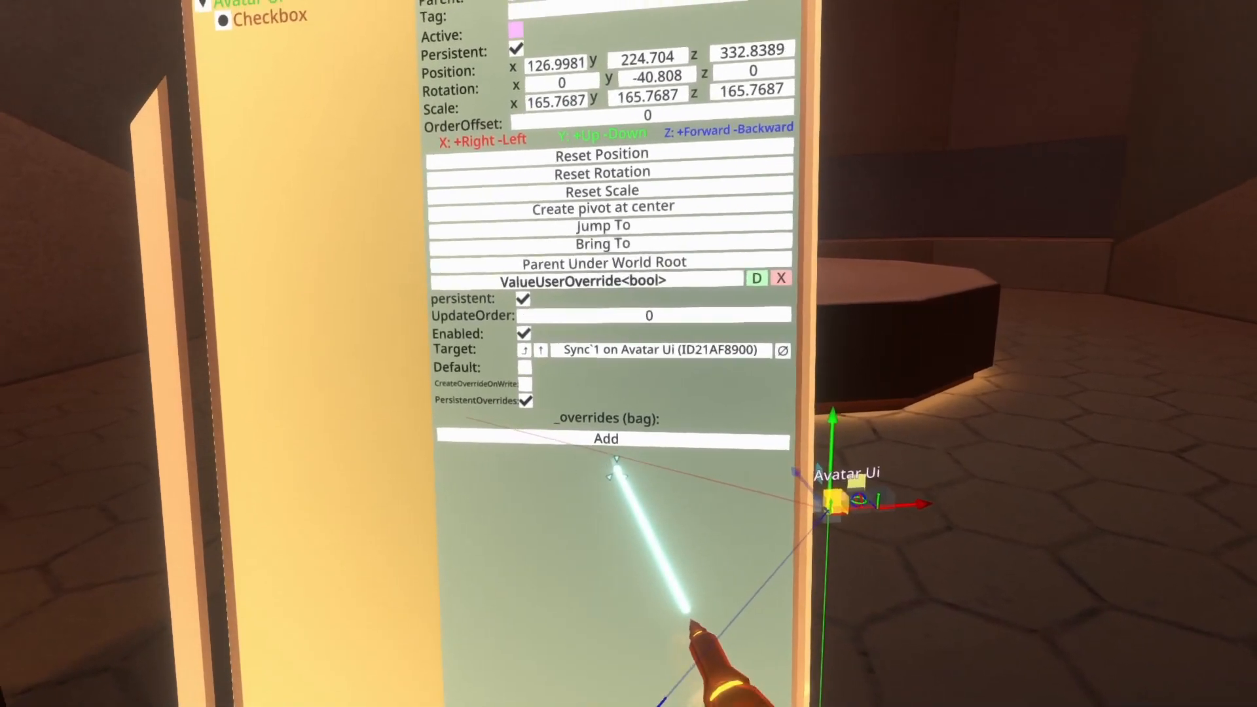
Add an override entry under _overrides with its Value ticked true
click(604, 438)
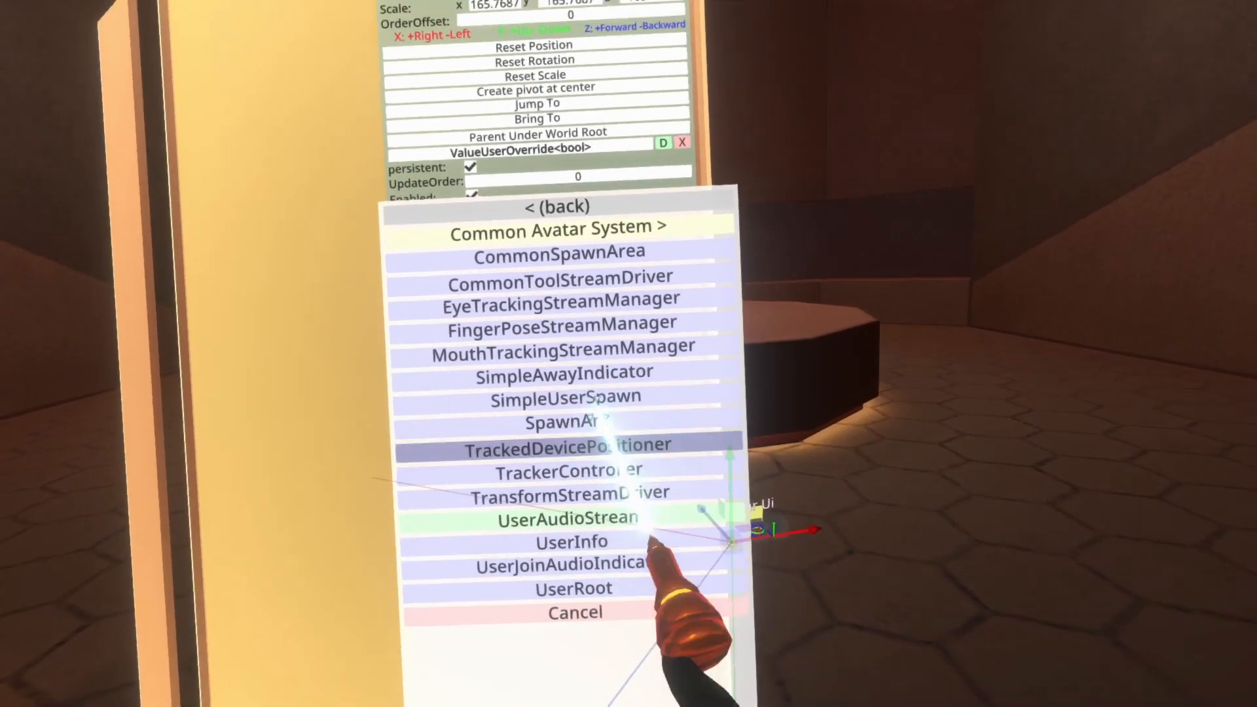
Attach an AvatarUserReferenceAssigner from Common Avatar System > Avatar to Avatar Ui
click(558, 225)
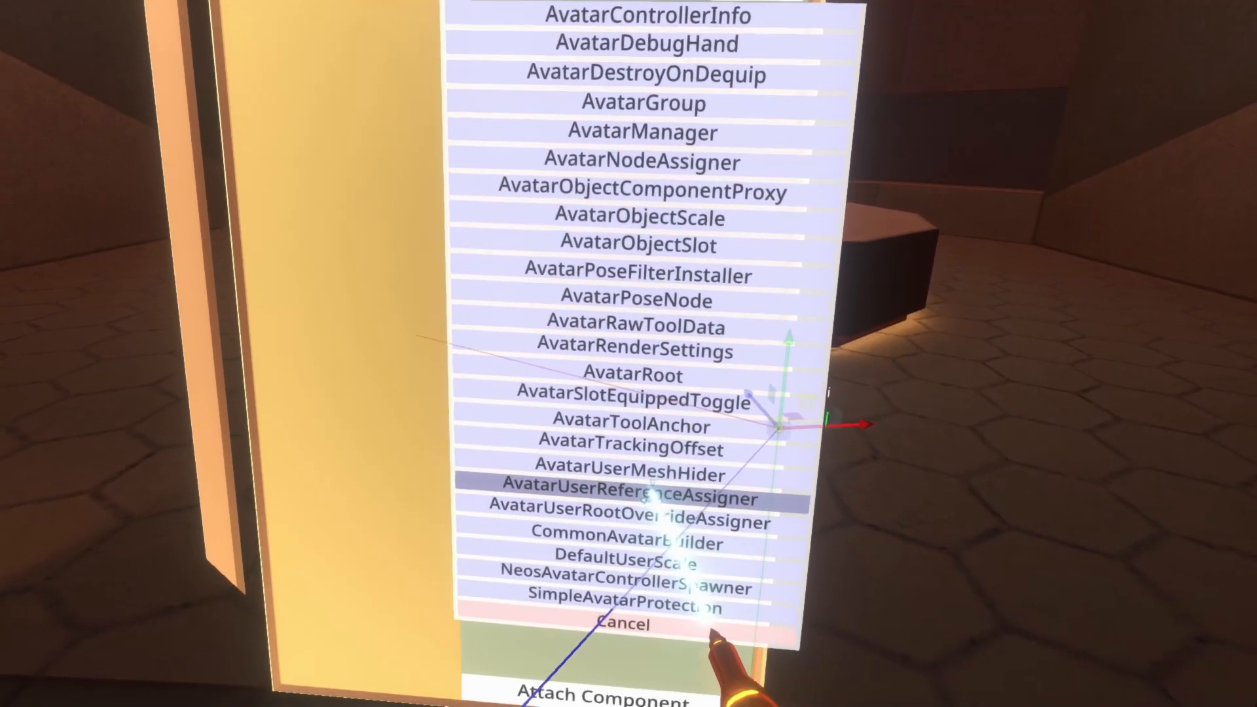
click(623, 499)
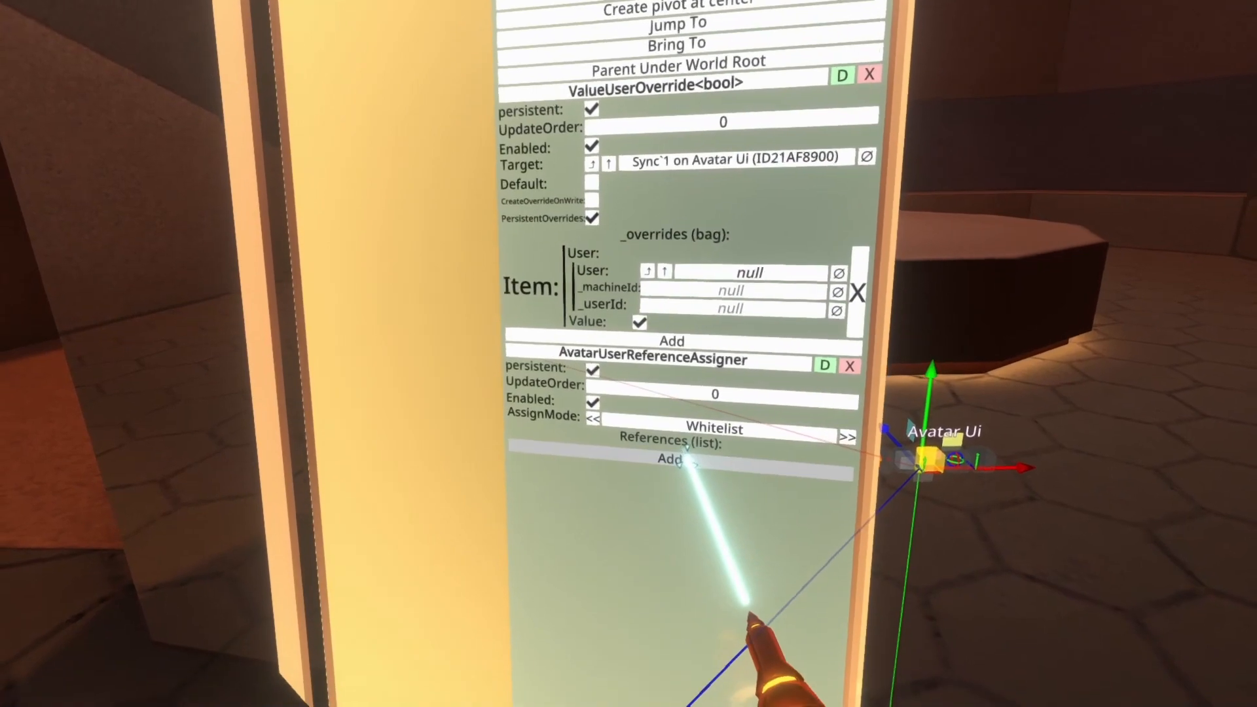
Add a Reference entry fed by the override's User field, then close the inspector
click(668, 460)
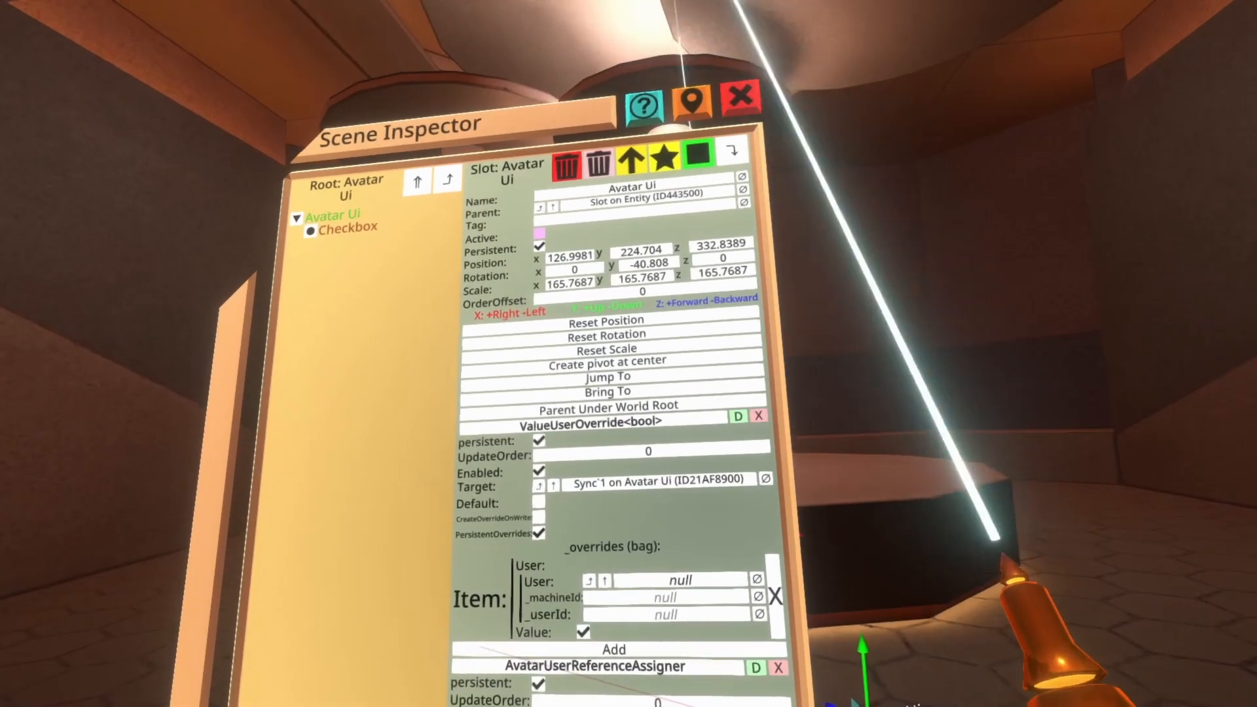
click(740, 99)
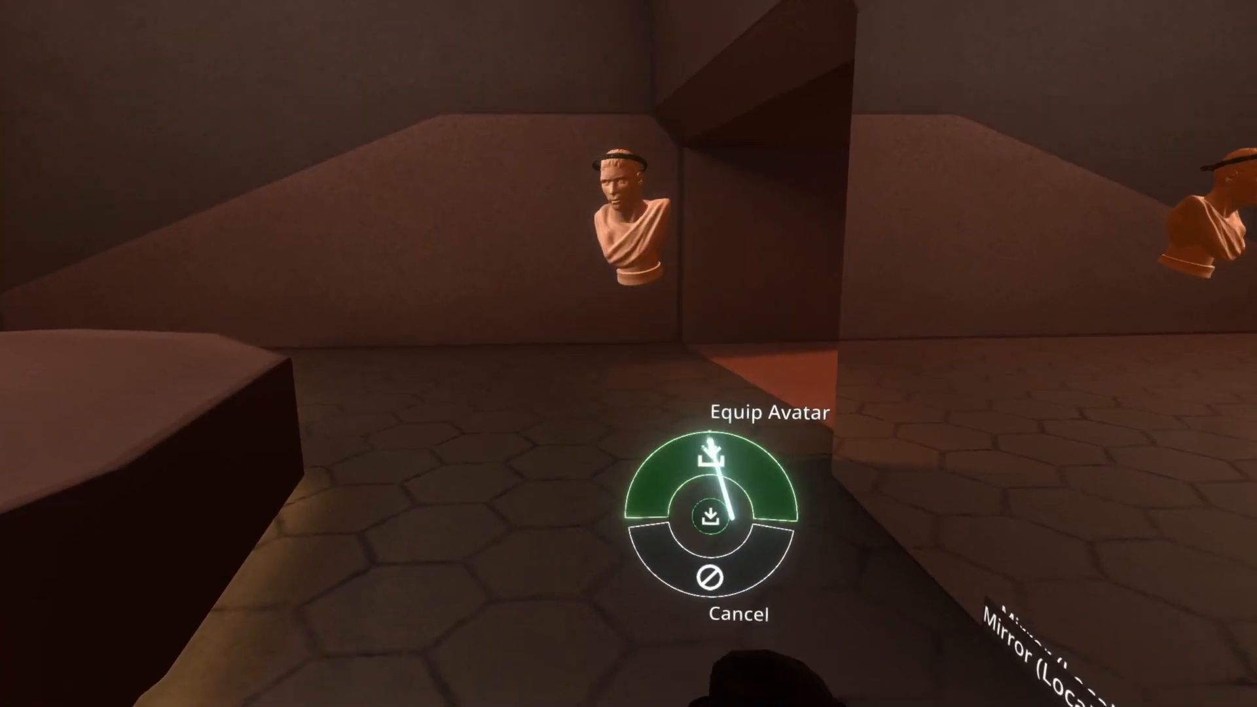
Equip the Avatar Ui object onto the avatar via Equip Avatar
click(711, 465)
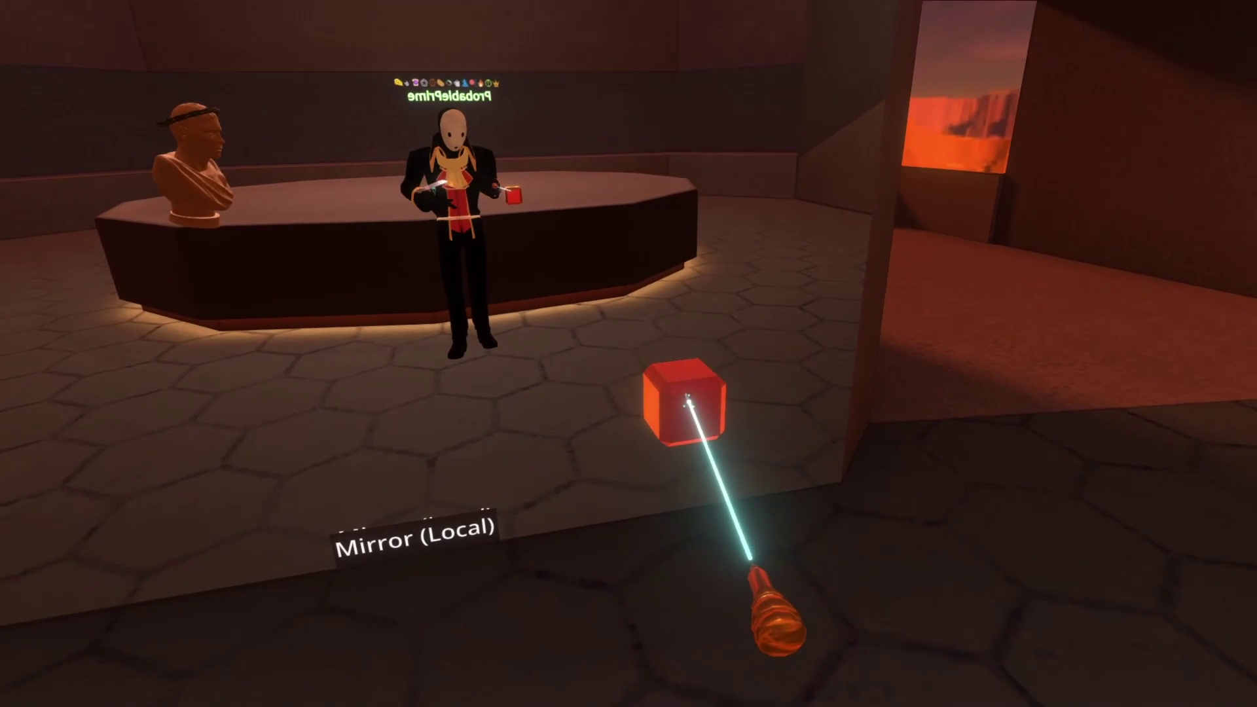
Inspect the red checkbox cube and toggle Avatar Ui's Active to test wearer-only visibility
click(689, 404)
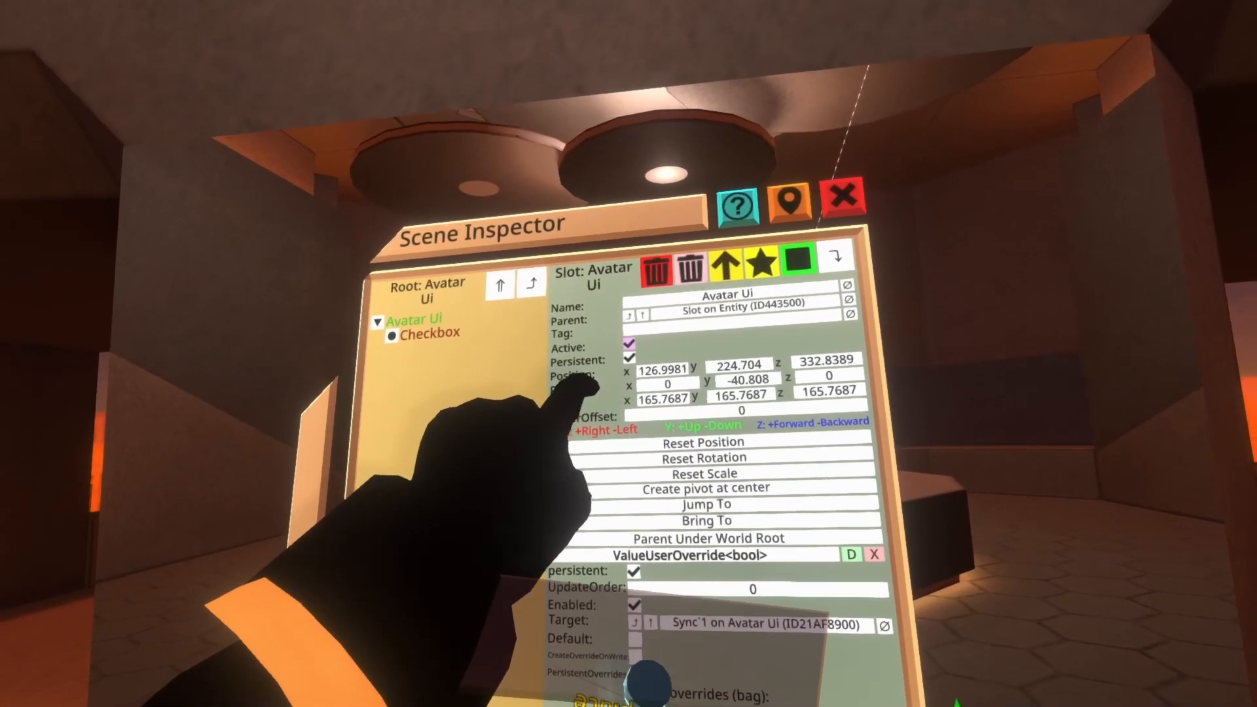
click(842, 203)
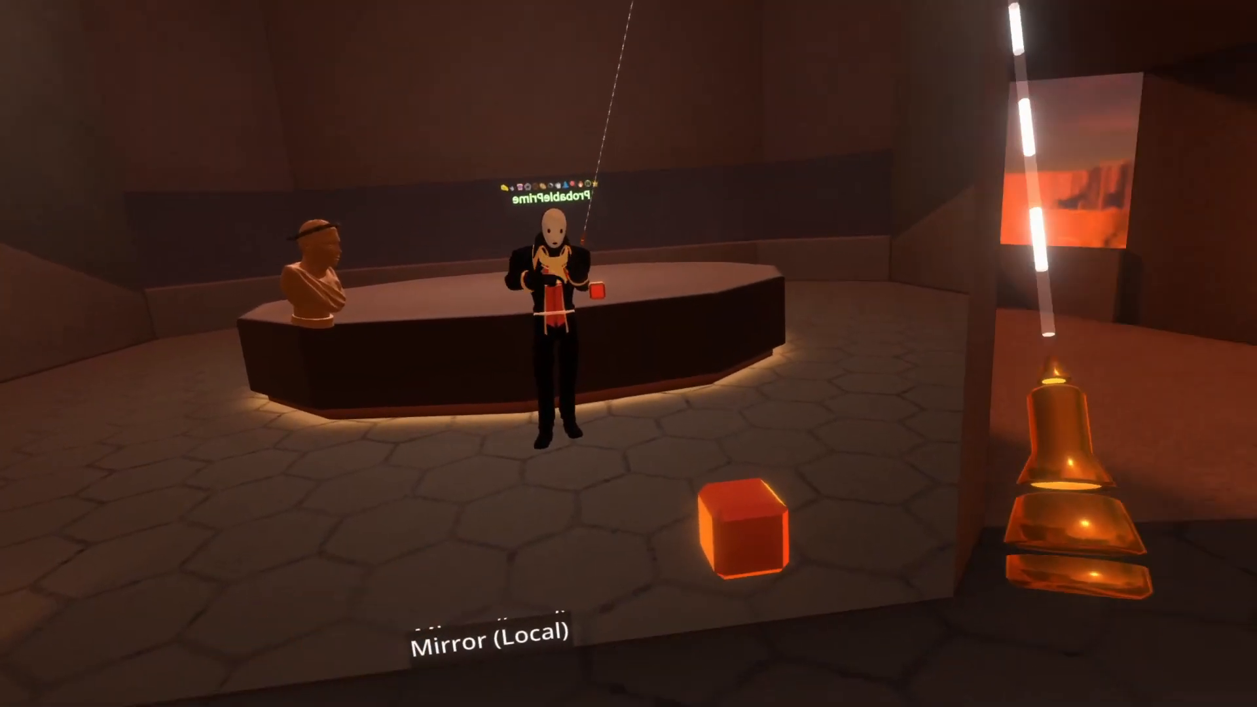